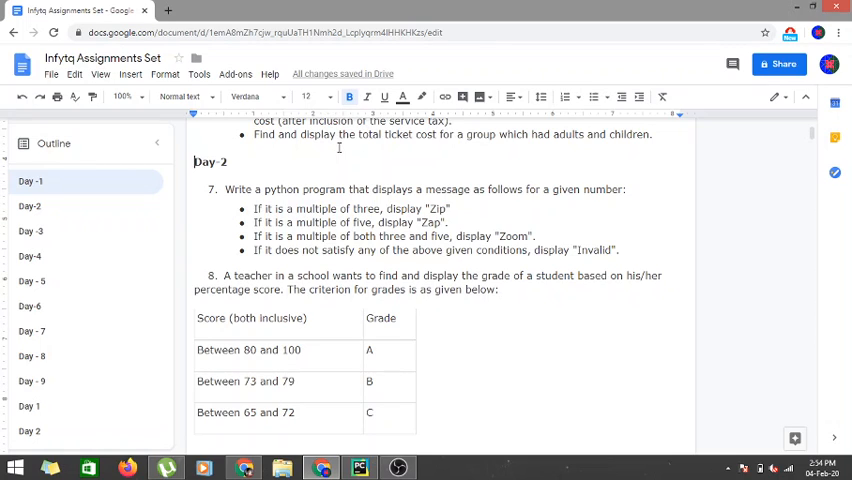
# - Switch from the Google Doc to the InfyTQSolutions project in PyCharm
pyautogui.click(359, 467)
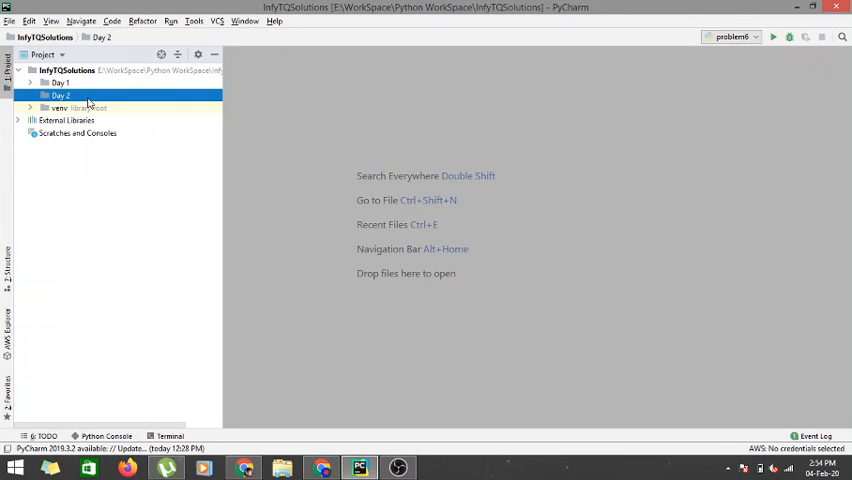
# - Create a new Python file problem7.py in the Day 2 folder and open it in the editor
pyautogui.rightClick(60, 107)
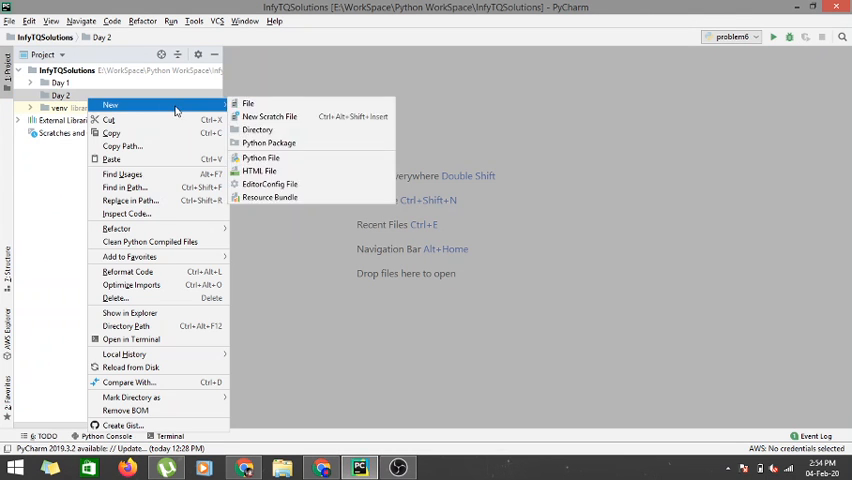
pyautogui.click(260, 157)
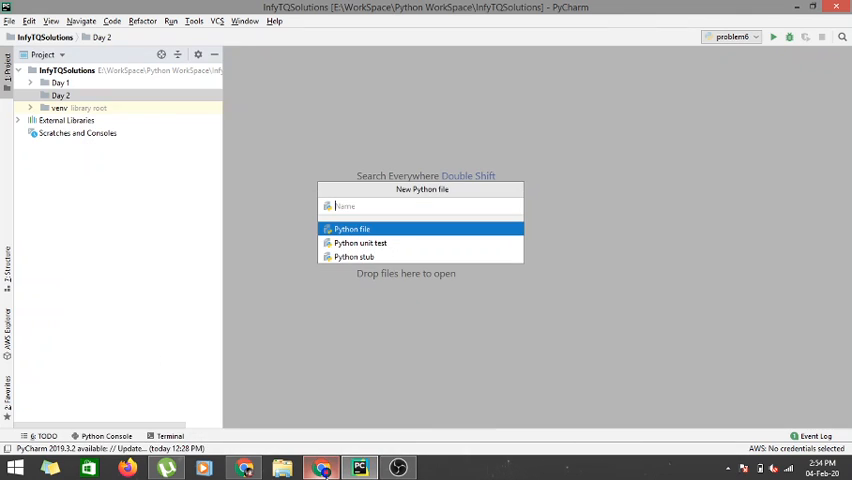
pyautogui.write('probe')
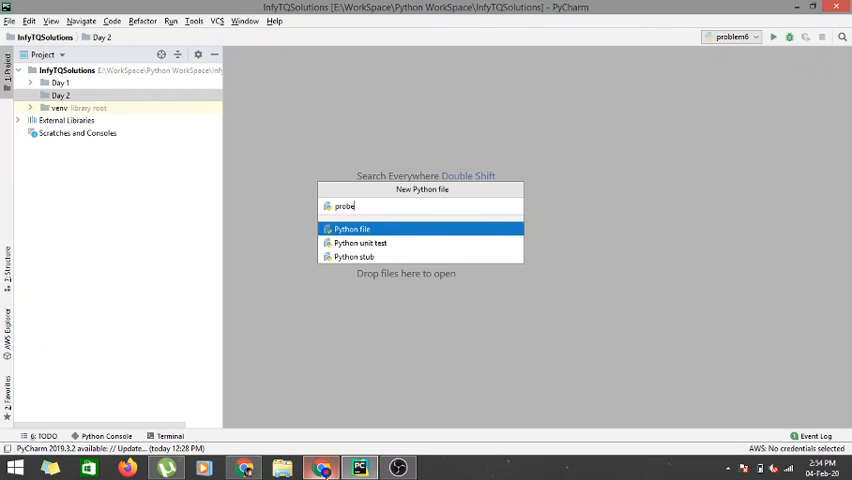
pyautogui.write('l')
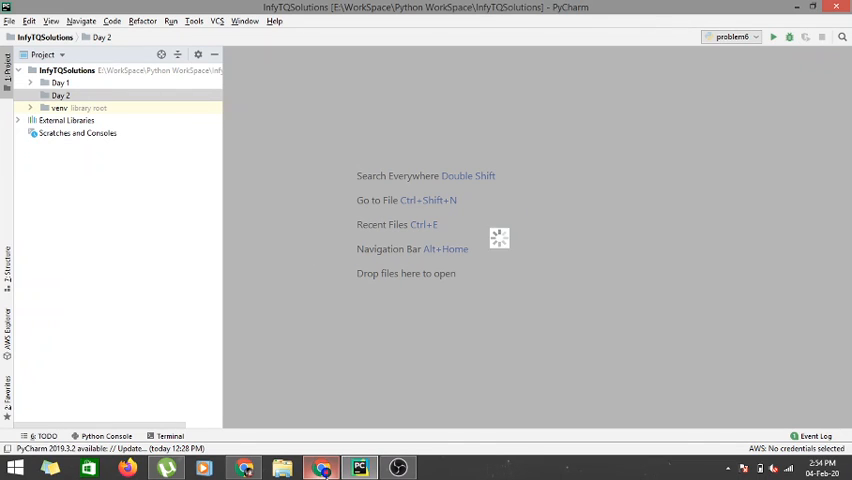
pyautogui.doubleClick(85, 107)
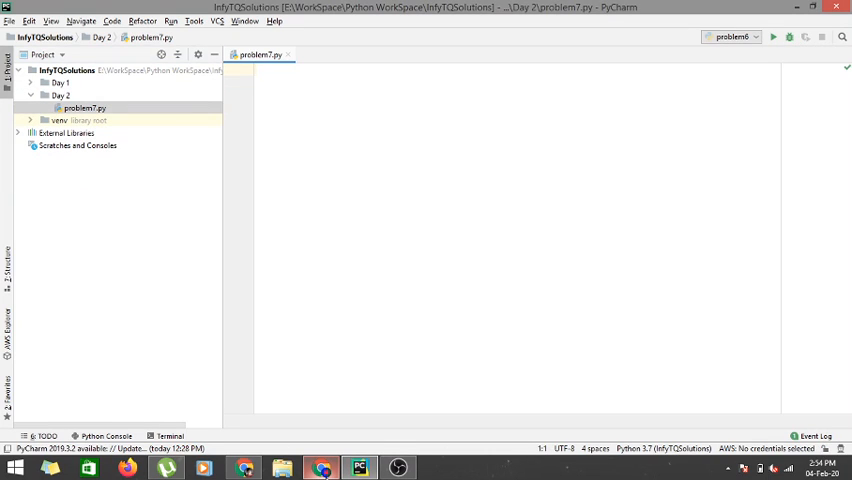
# - Write n=int(input("Enter a number: ")) to read an integer into n
pyautogui.write('n=int')
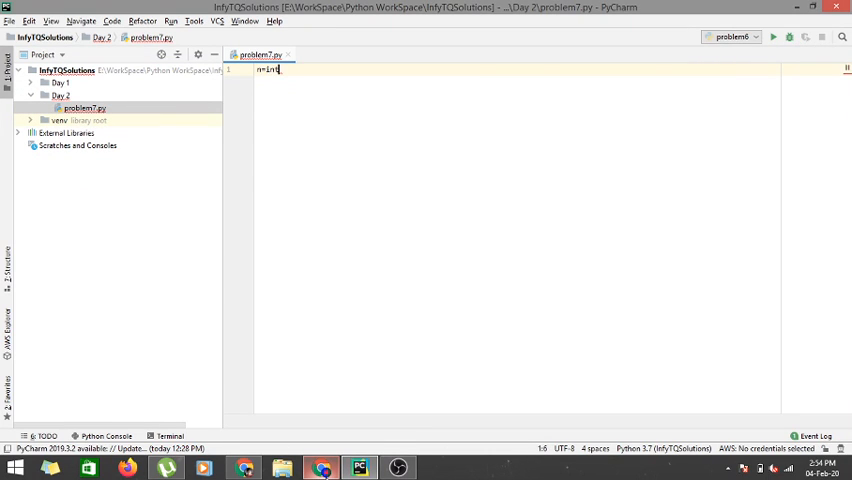
pyautogui.write('(input(')
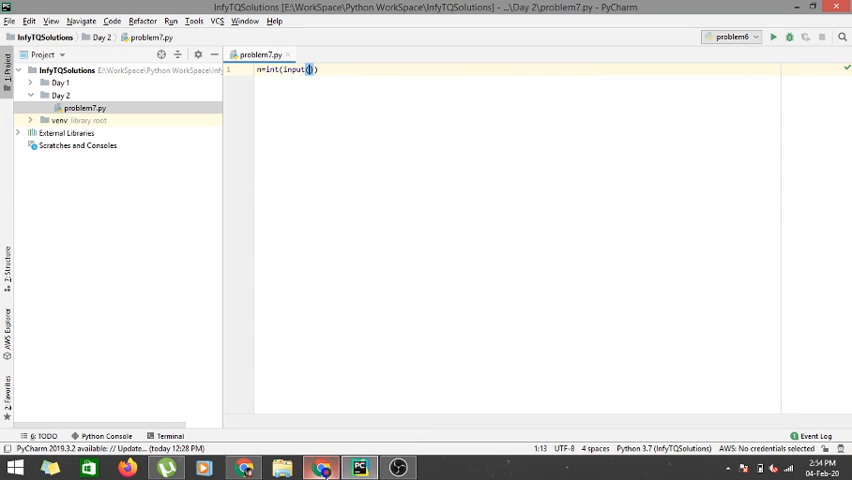
pyautogui.write('"Ent"')
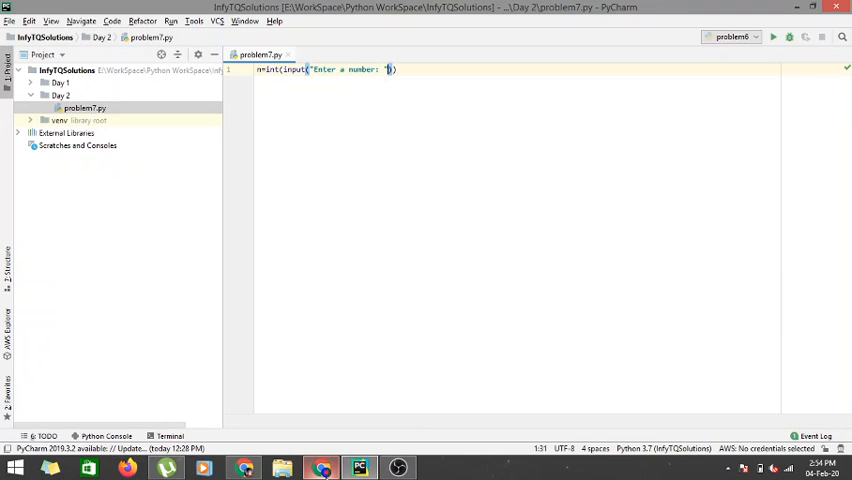
pyautogui.press('enter')
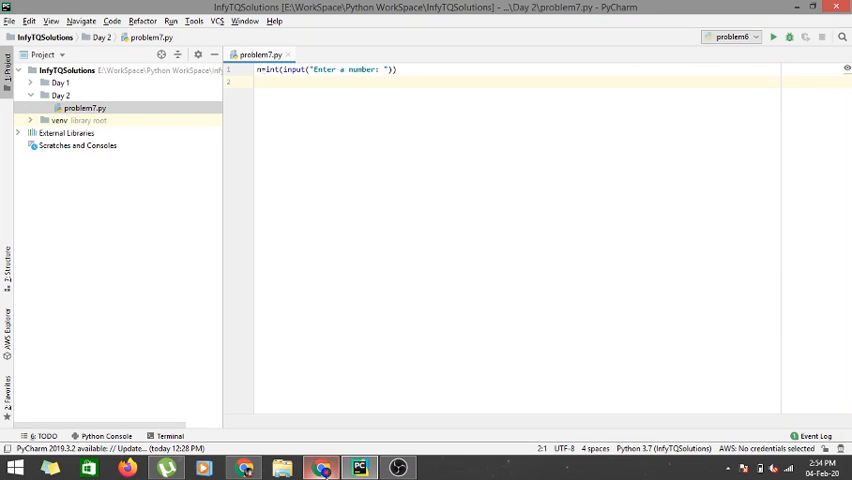
# - Add the condition if n%3==0 and n%5==0: and start its indented body
pyautogui.write('if')
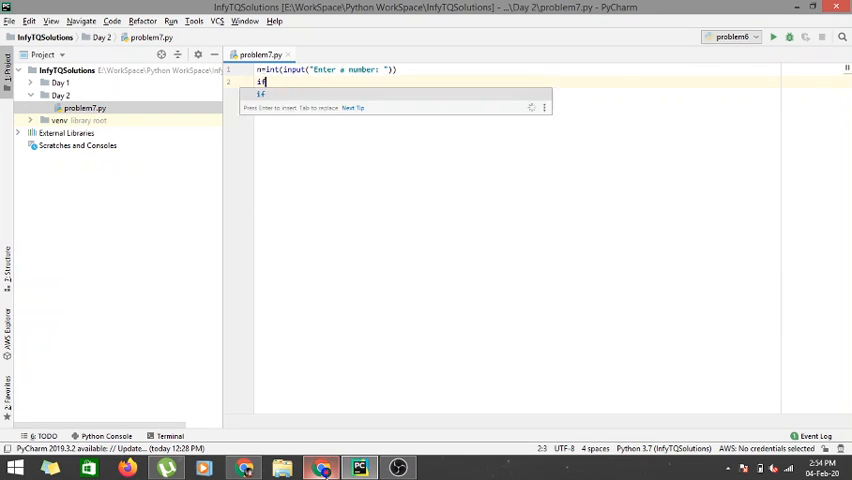
pyautogui.write('n')
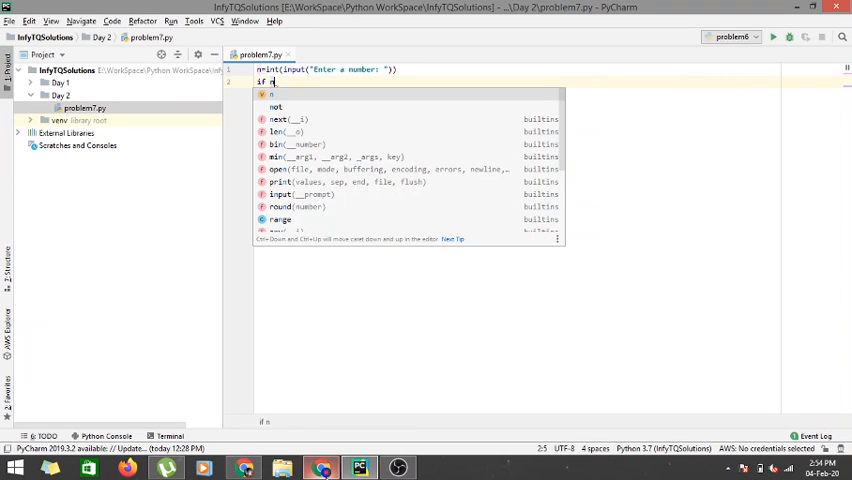
pyautogui.write('%3:')
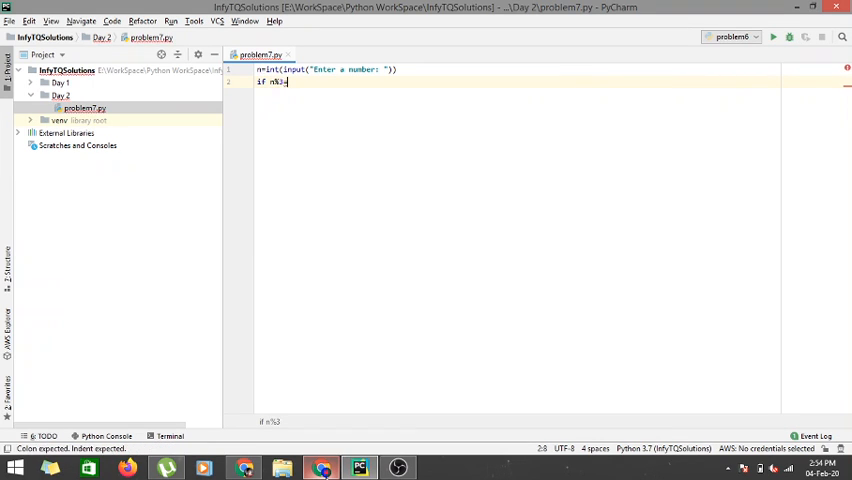
pyautogui.write('==')
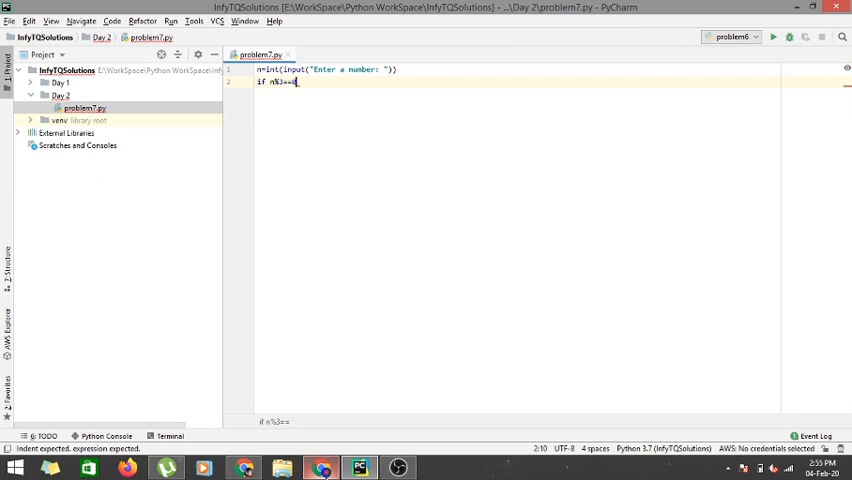
pyautogui.write('0 and n')
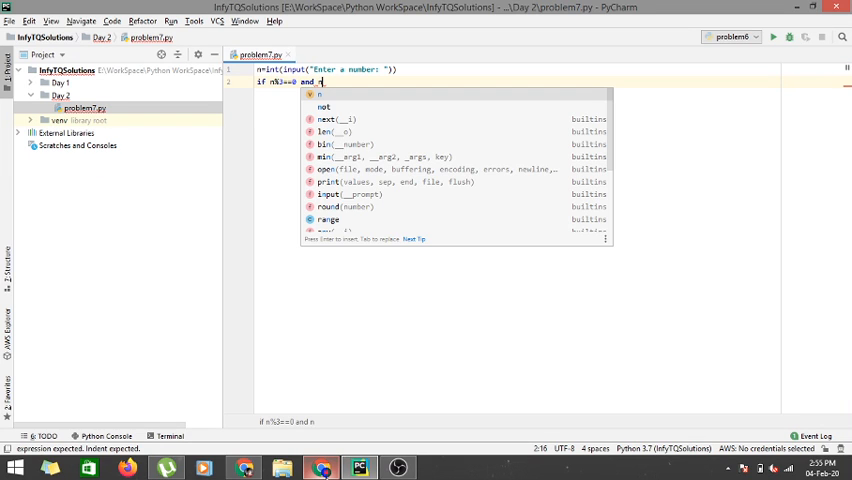
pyautogui.write('%3==')
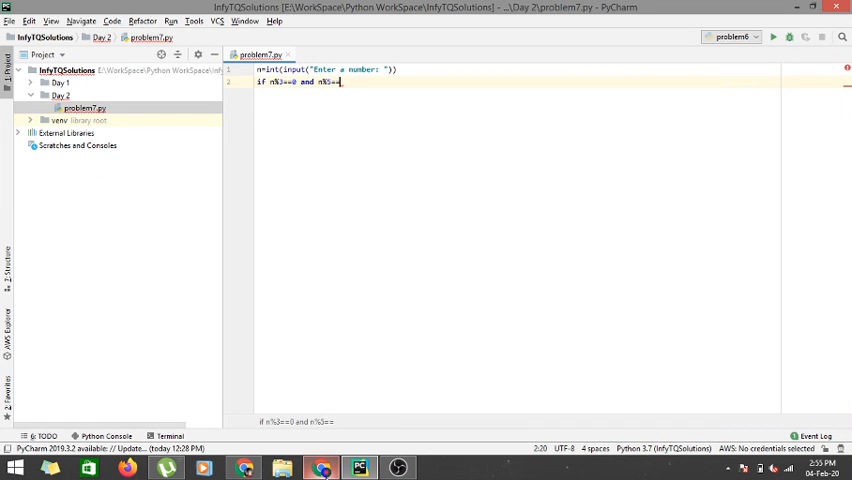
pyautogui.write('0')
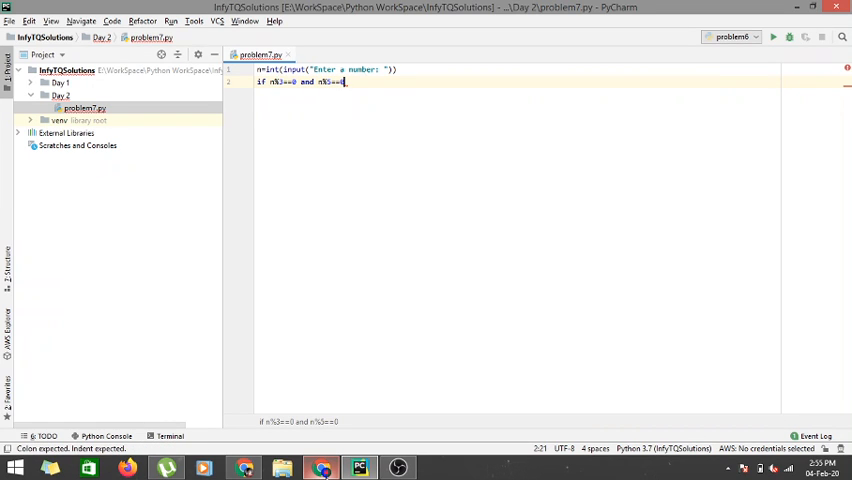
pyautogui.press('enter')
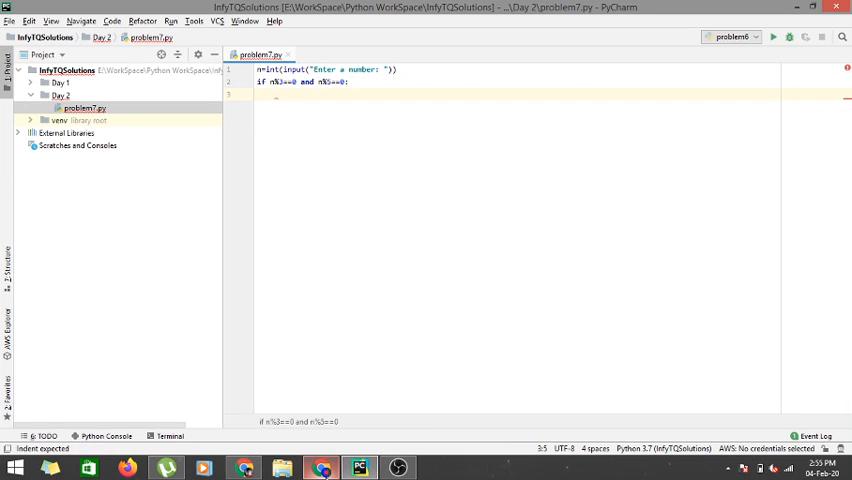
# - Make the if branch print("Zoom") and begin an elif line below it
pyautogui.write('print')
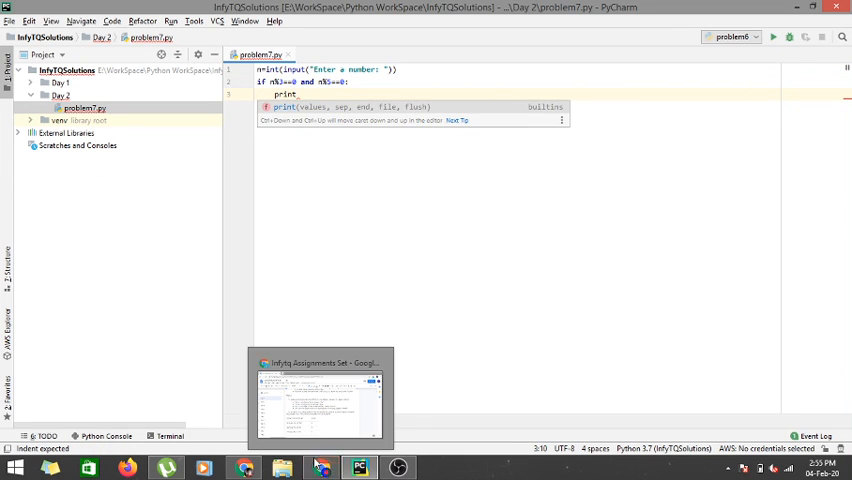
pyautogui.click(320, 395)
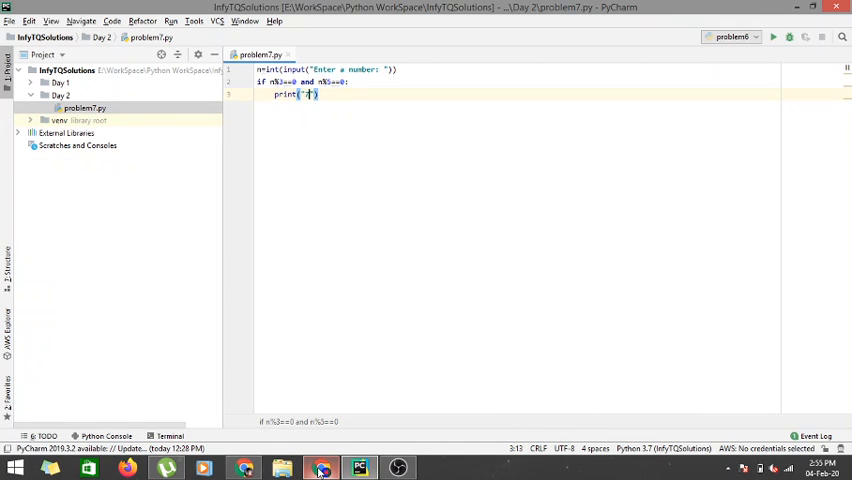
pyautogui.write('Zoom')
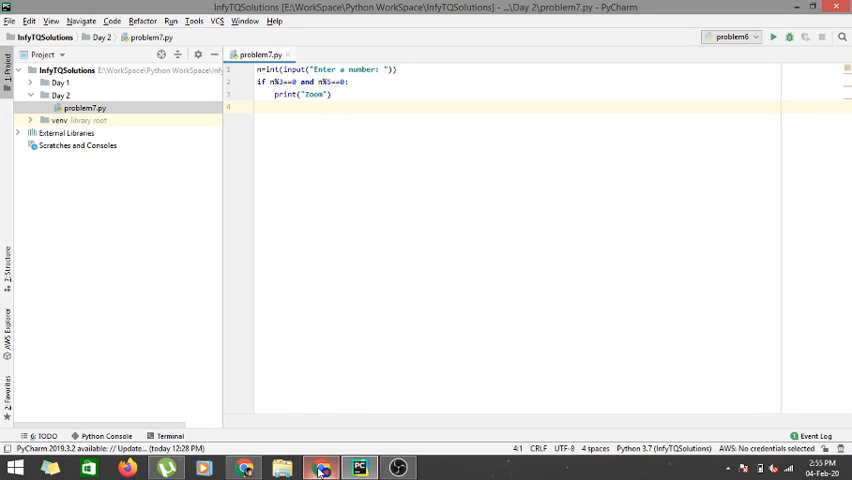
pyautogui.write('elif')
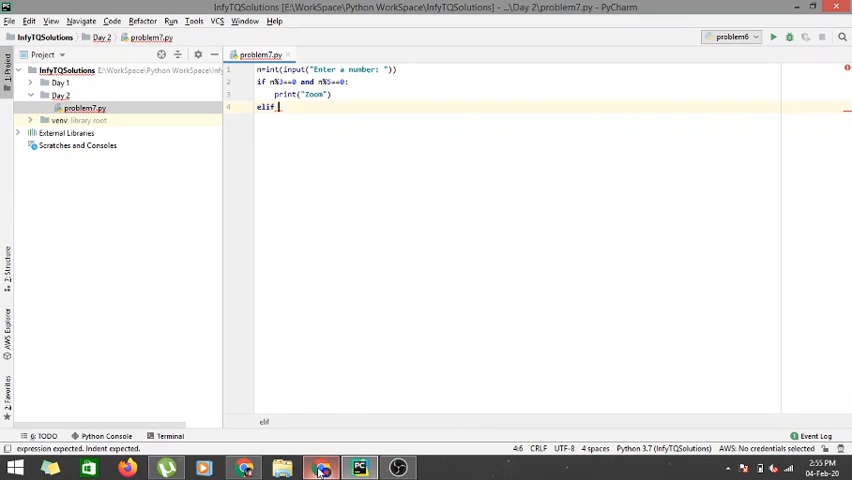
# - Complete elif n%5==0: with a body that prints "Zap"
pyautogui.write('n%')
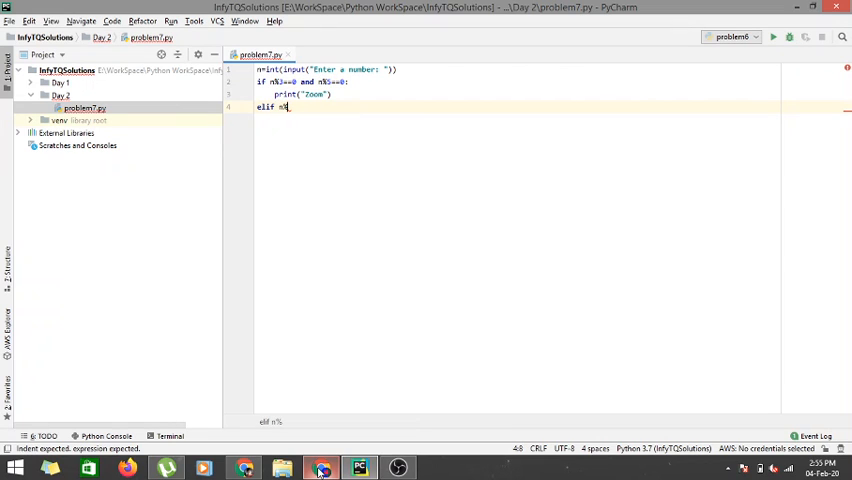
pyautogui.write('5')
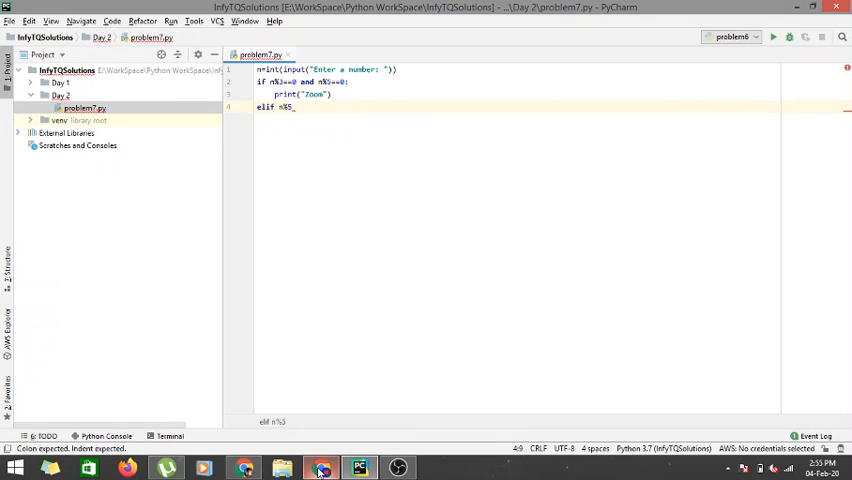
pyautogui.write('=0:')
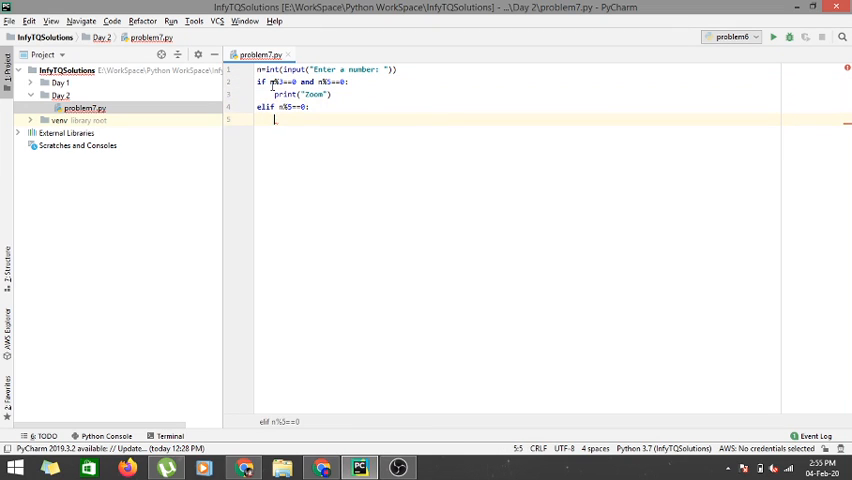
pyautogui.write('pa')
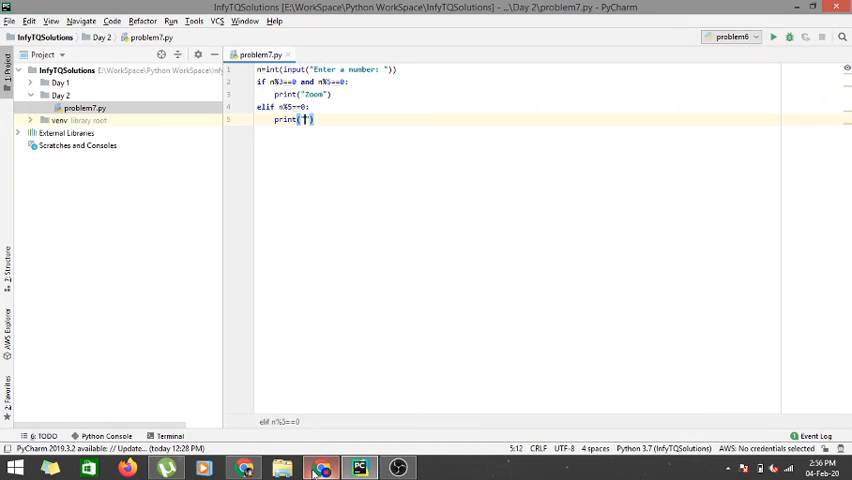
pyautogui.write('Zap')
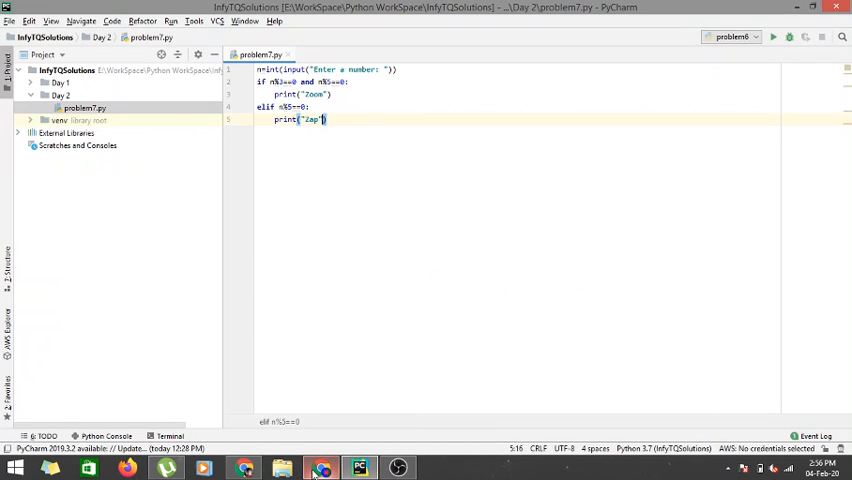
# - Add elif n%3==0: and start a print() statement in its body
pyautogui.write('eli')
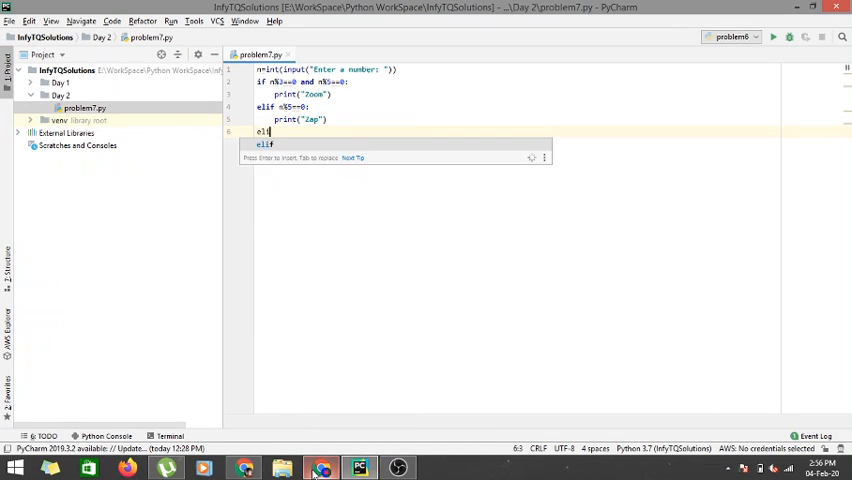
pyautogui.write('n')
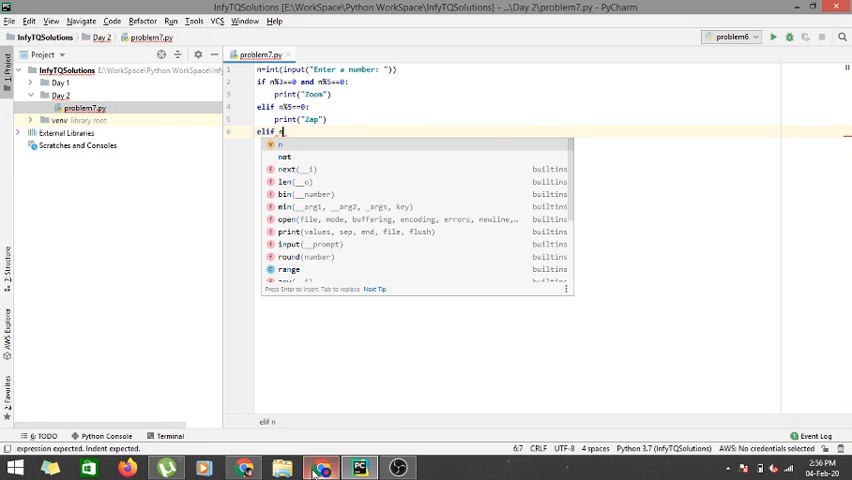
pyautogui.write('%3==')
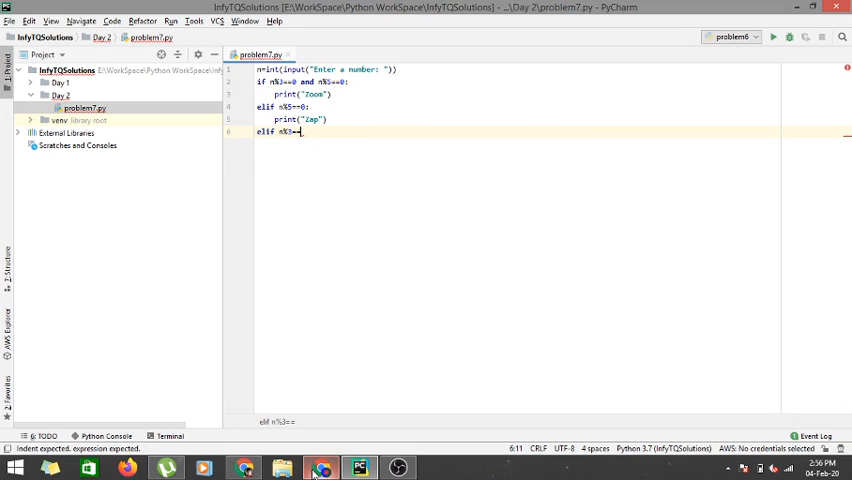
pyautogui.press('enter')
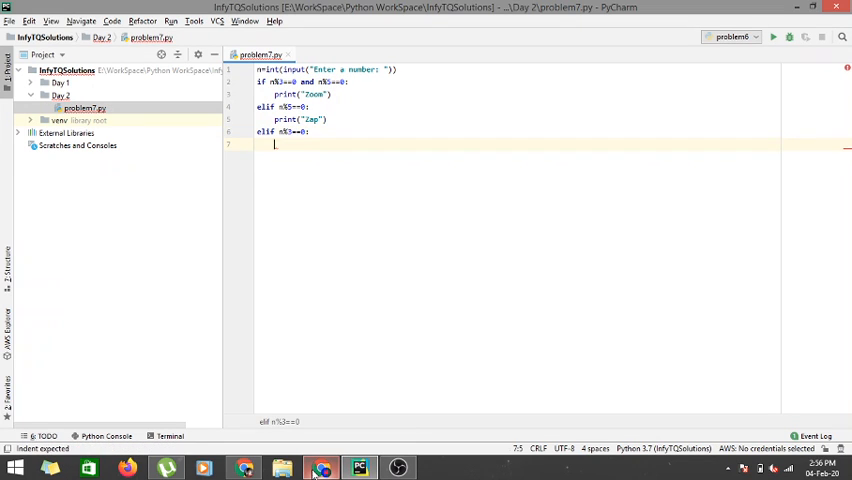
pyautogui.write('print')
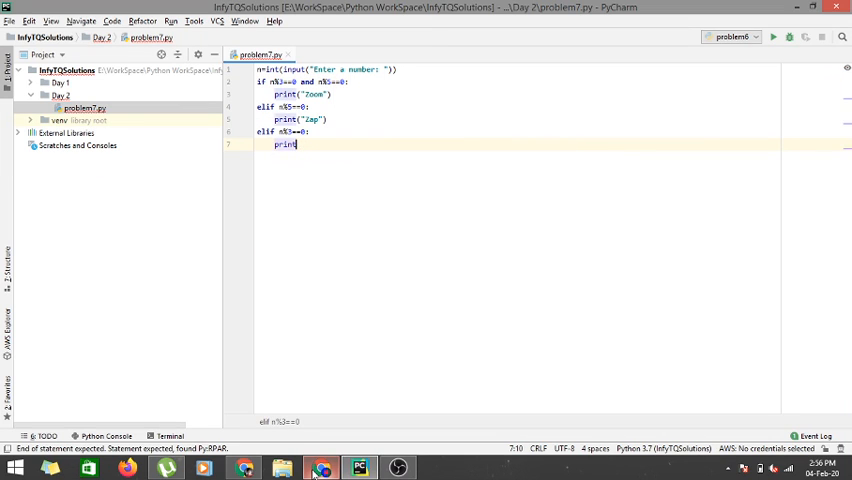
pyautogui.write('()')
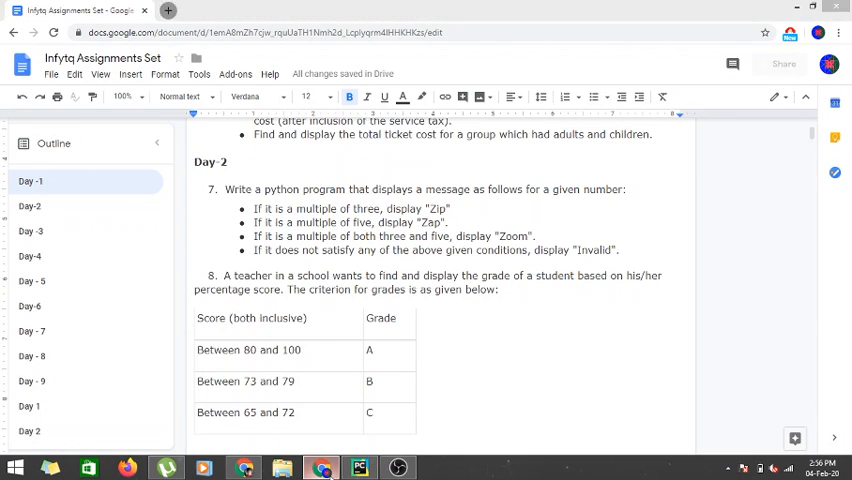
# - Switch to Chrome to reread the problem 7 requirements in Google Docs
pyautogui.click(358, 467)
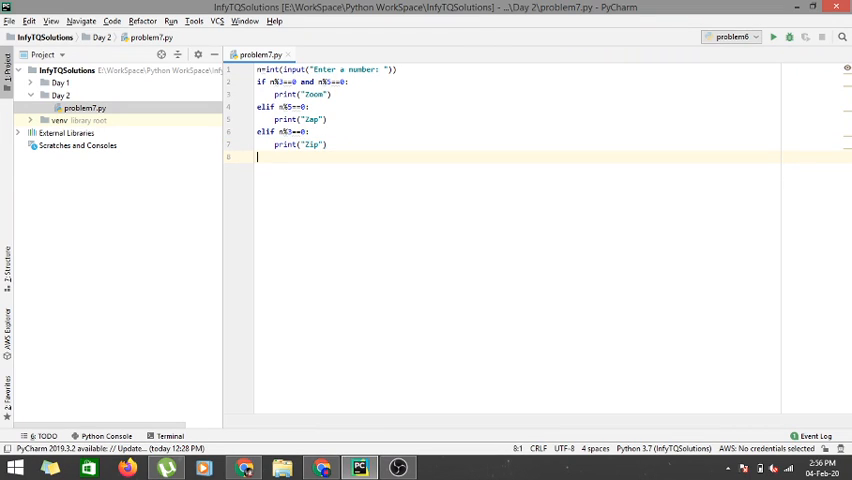
# - Finish the "Zip" branch and add else: printing "Invalid" to complete the program
pyautogui.write('else:')
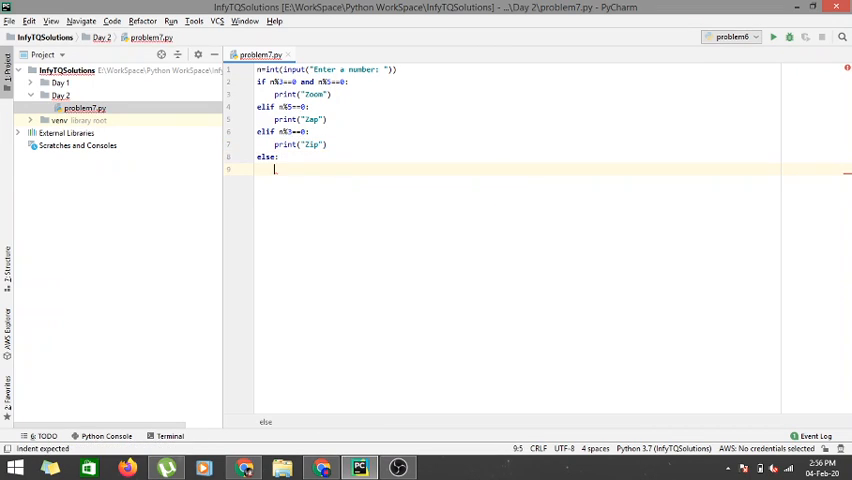
pyautogui.write('print()')
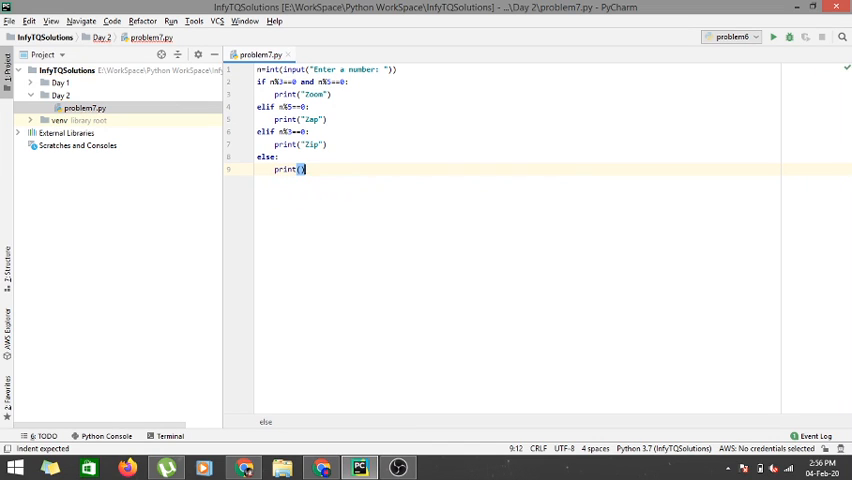
pyautogui.write('To"')
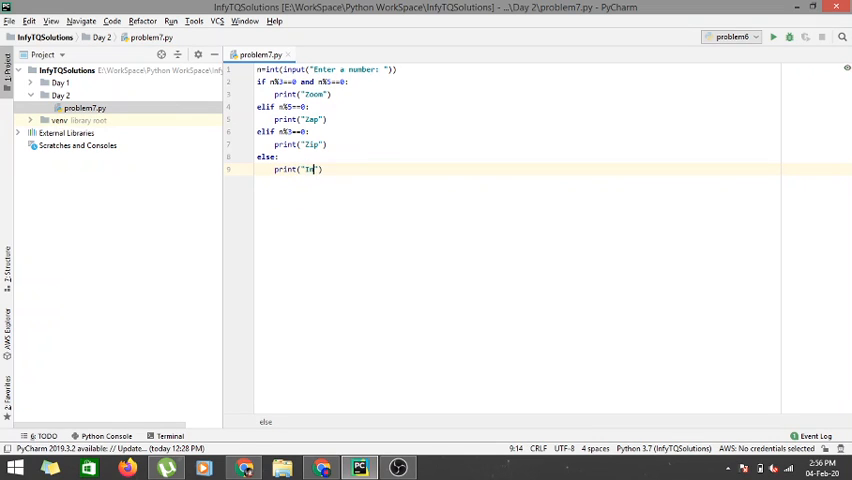
pyautogui.write('valid')
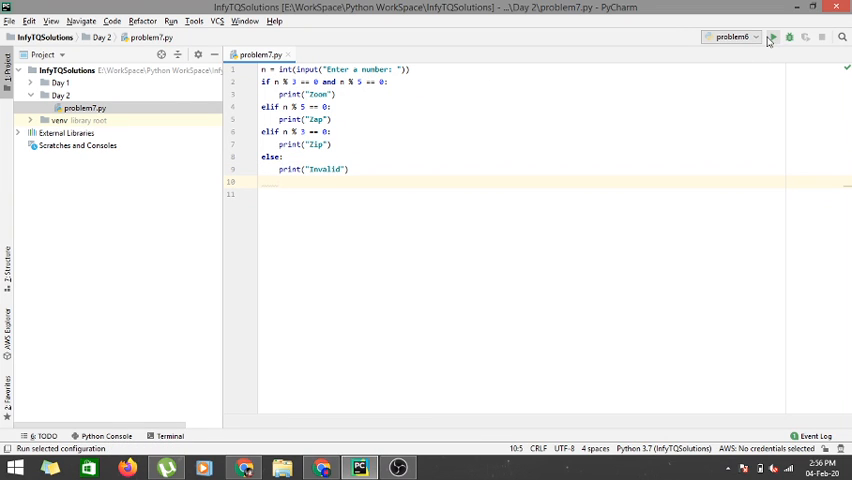
# - Run problem7 from the editor so it prompts for a number
pyautogui.click(771, 37)
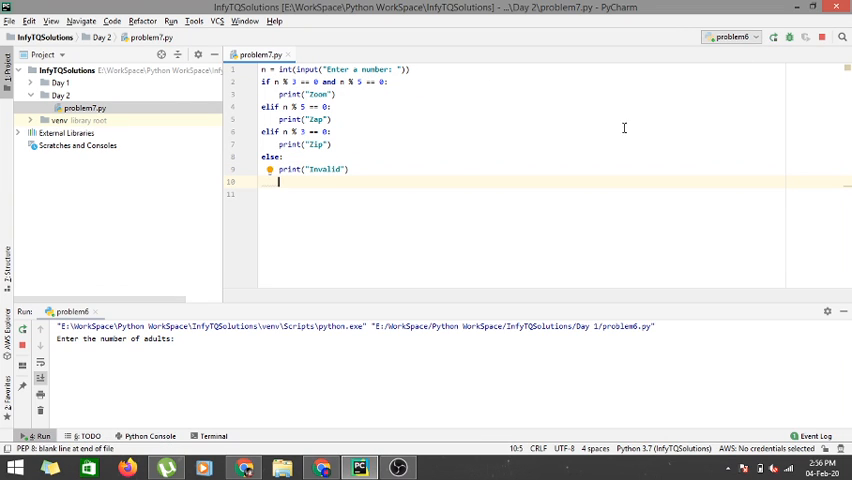
pyautogui.rightClick(300, 175)
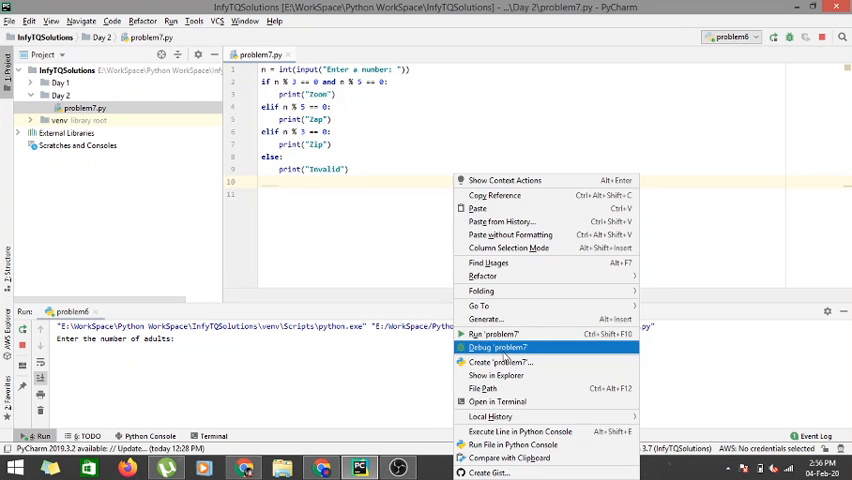
pyautogui.click(492, 333)
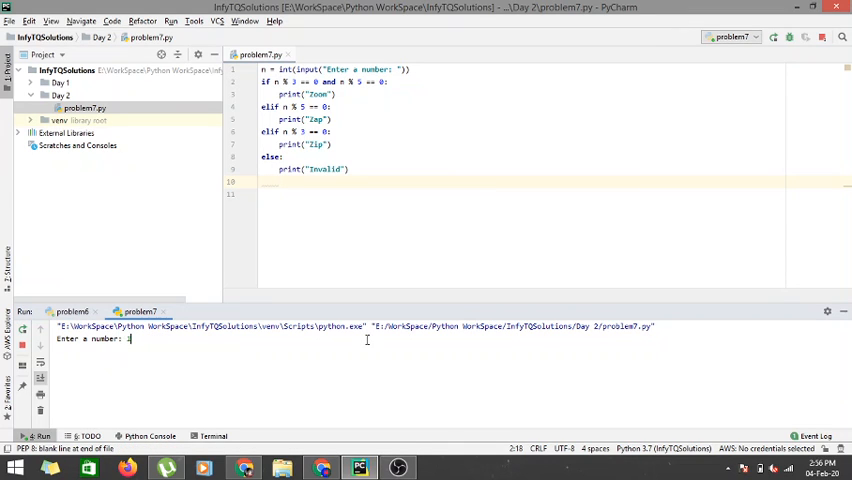
# - Test problem7 with a number, then rerun it and enter another number at the prompt
pyautogui.write('15')
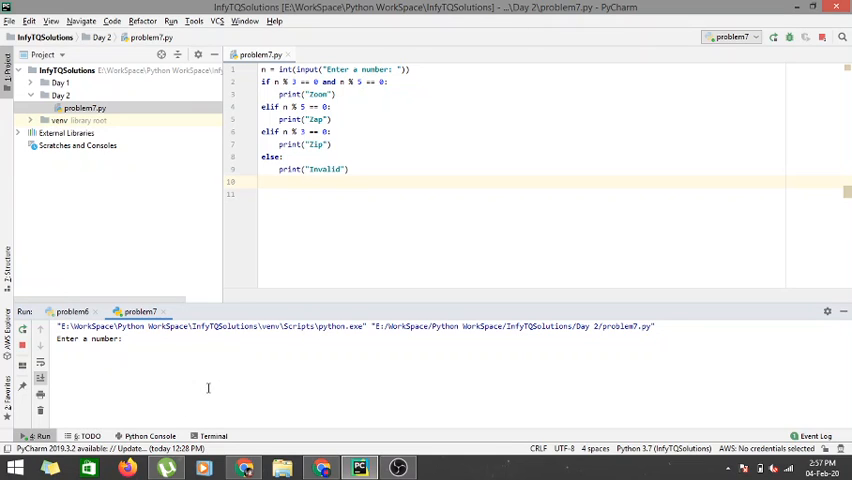
pyautogui.write('4')
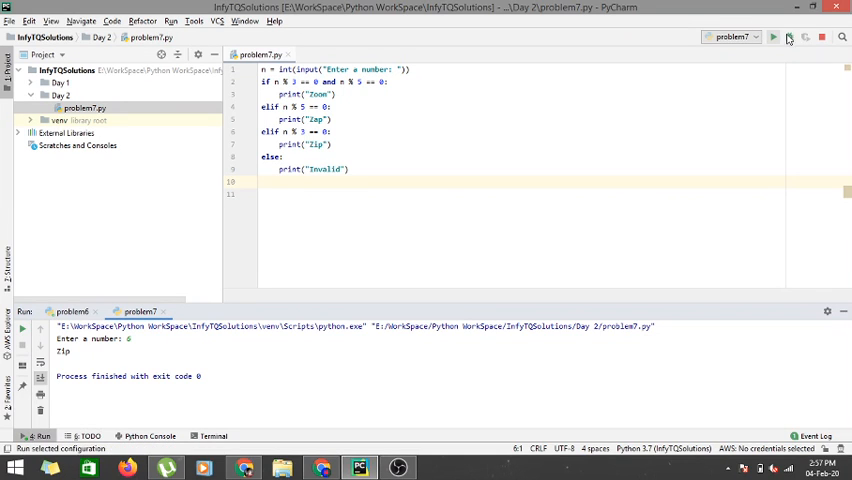
pyautogui.click(773, 37)
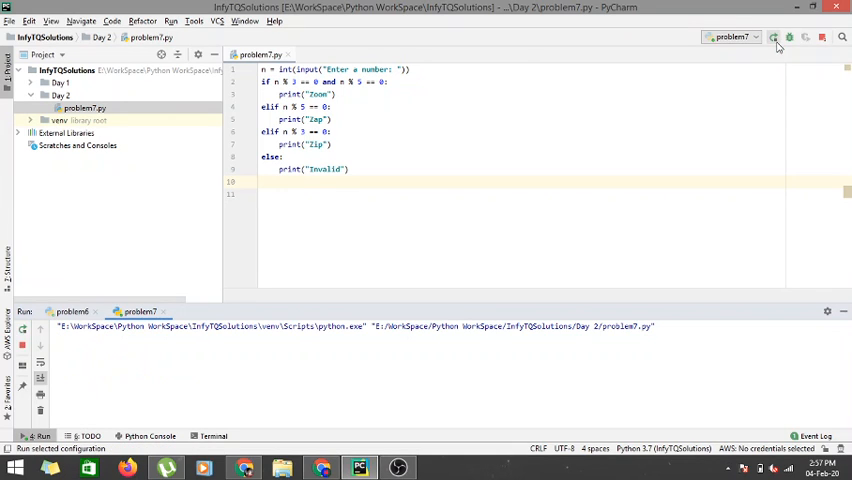
pyautogui.click(773, 37)
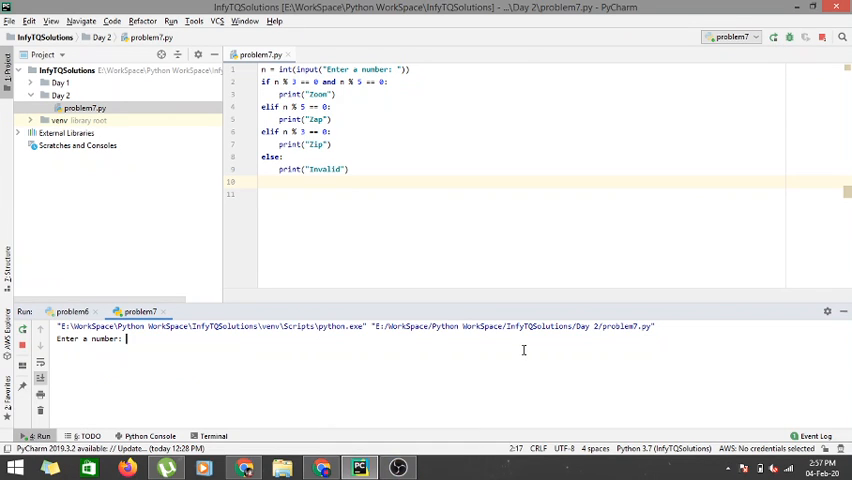
pyautogui.write('24')
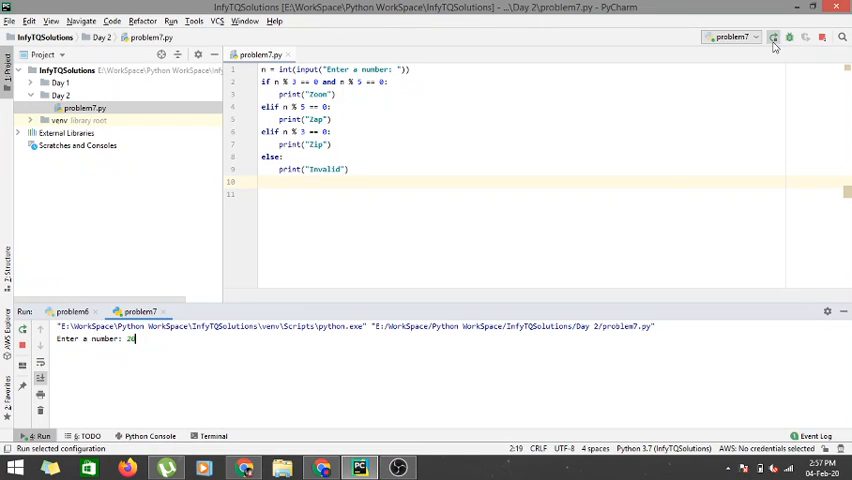
# - Stop and rerun problem7, test it with 22 giving Invalid, then return to the Google Doc
pyautogui.click(773, 37)
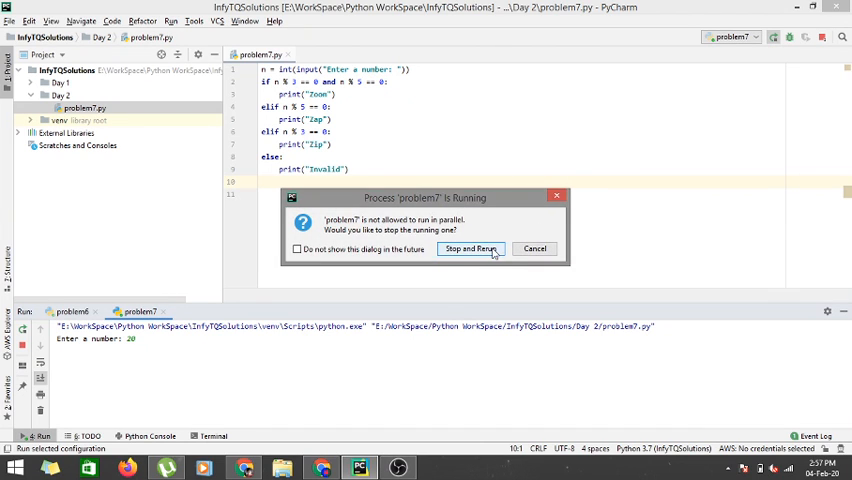
pyautogui.click(470, 249)
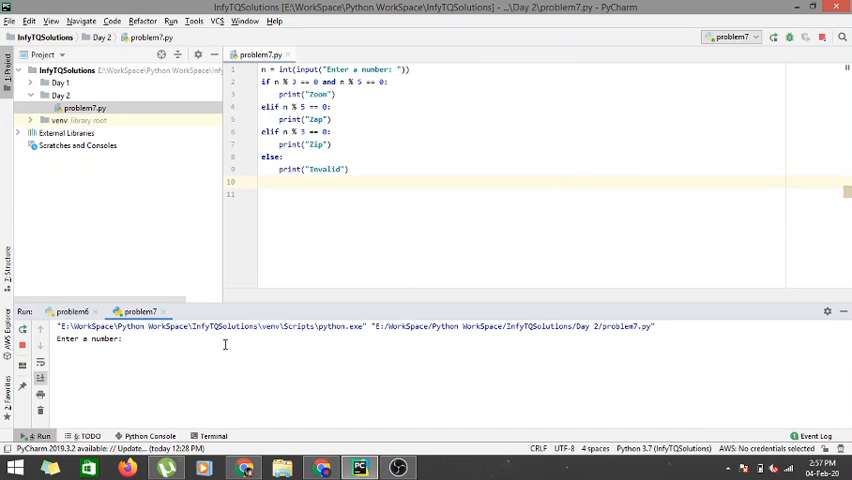
pyautogui.write('20')
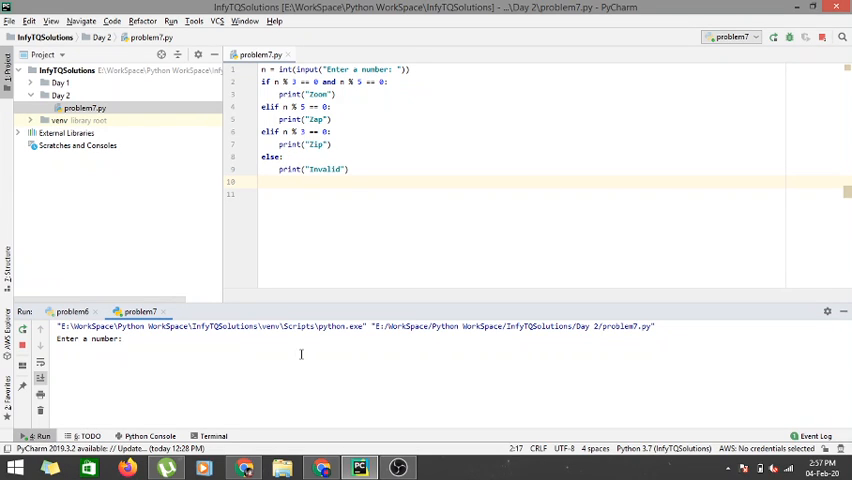
pyautogui.write('24')
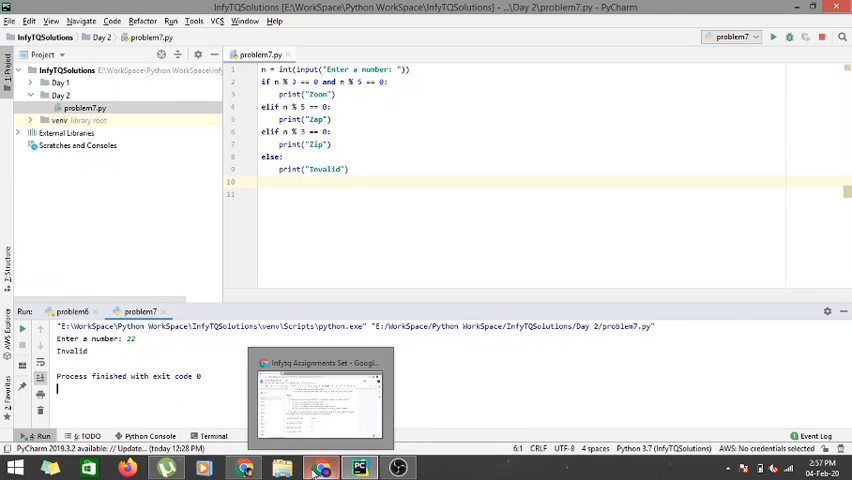
pyautogui.click(320, 390)
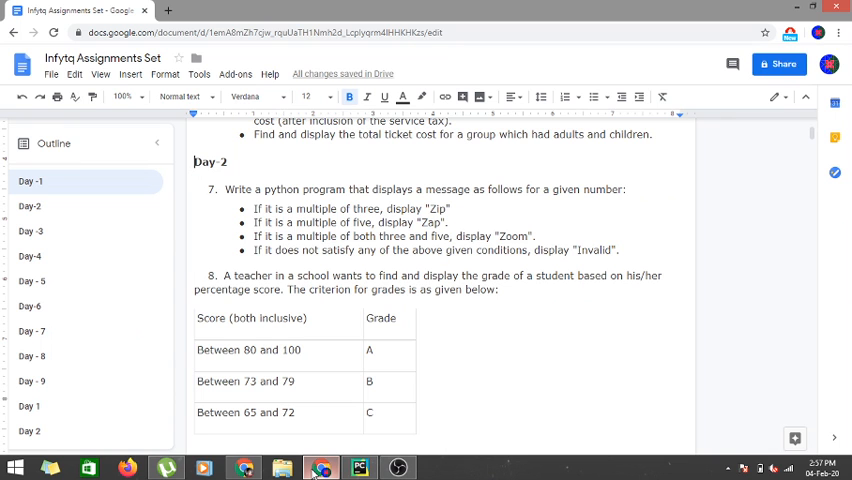